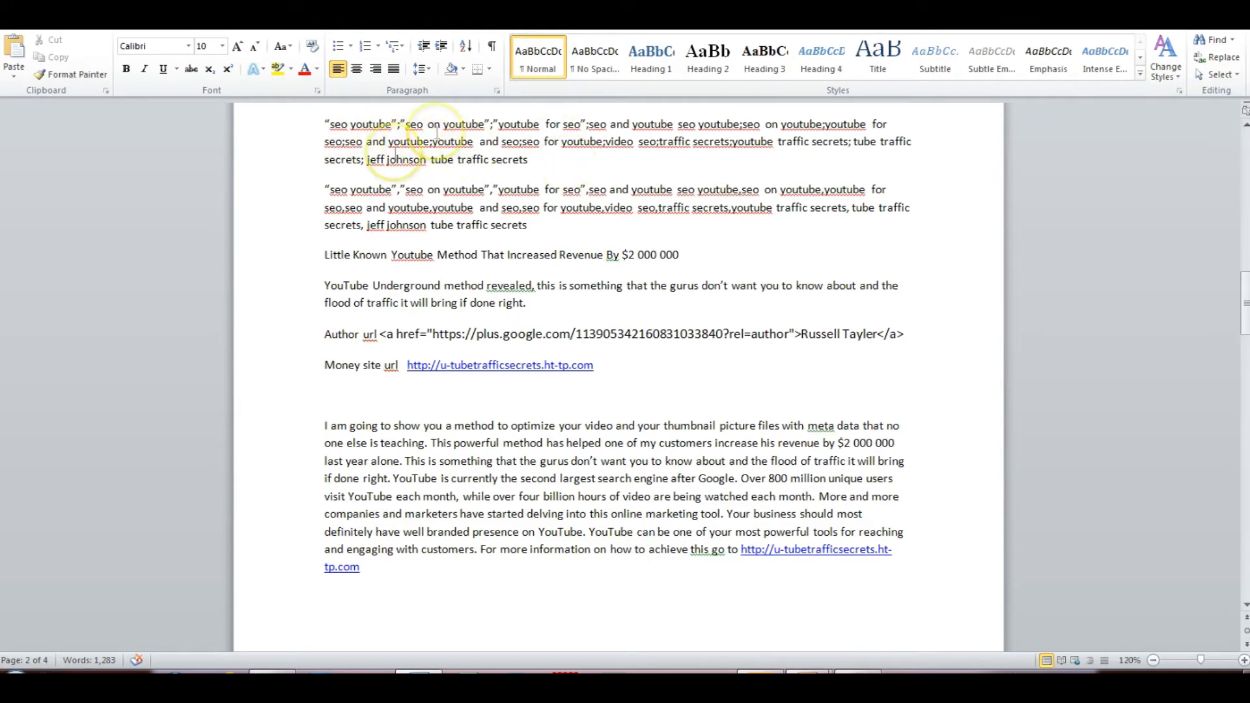
mouse_move(310, 293)
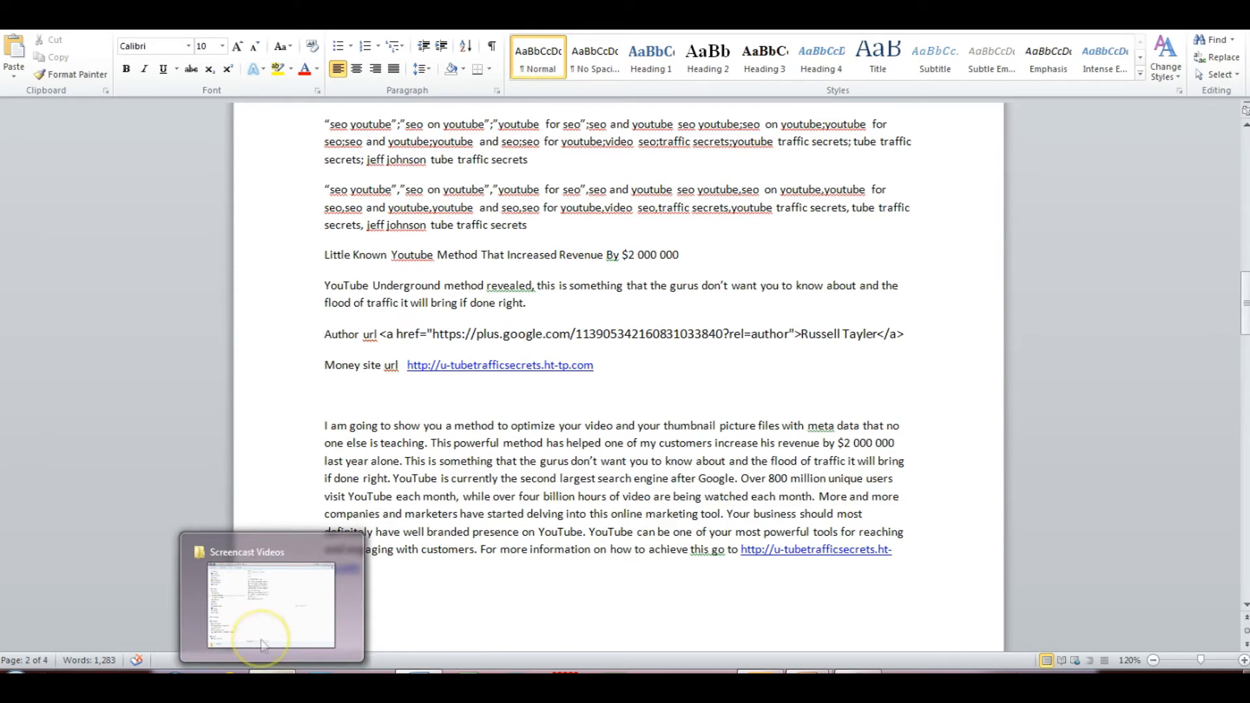
Step: Bring up the Video SEO file's Properties from the Screencast Videos folder, positioned beside the Word notes
left_click(263, 597)
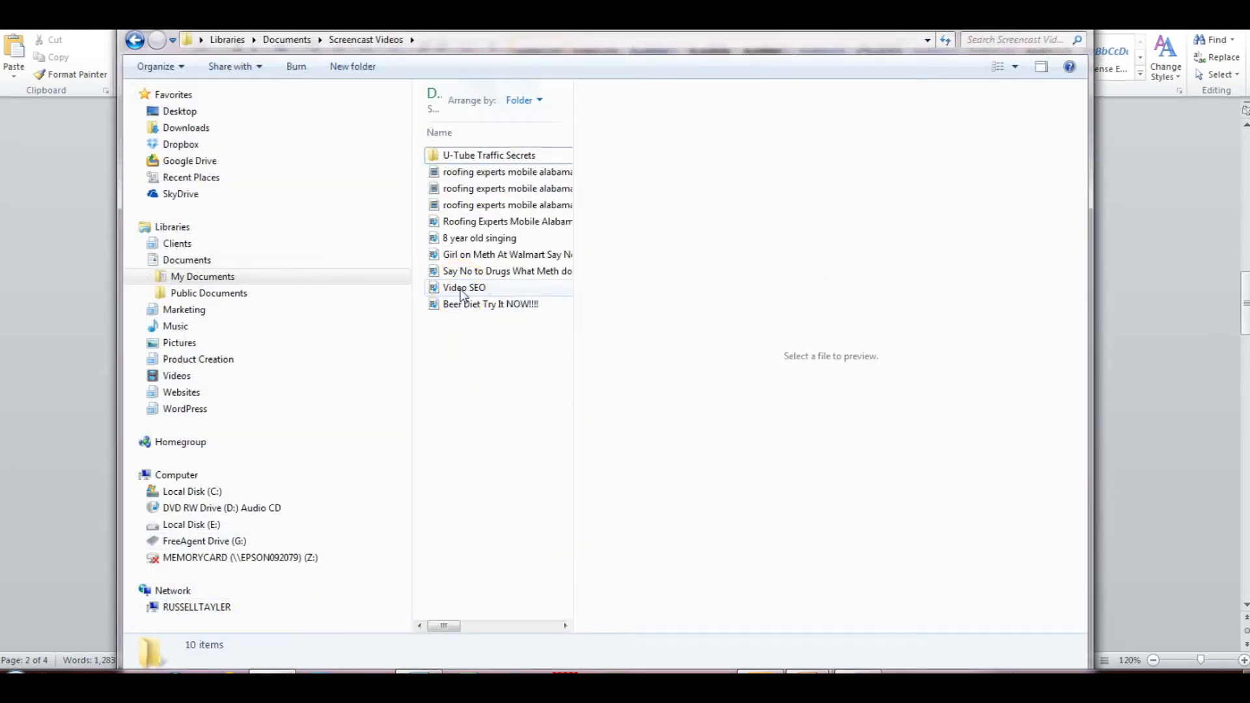
left_click(463, 286)
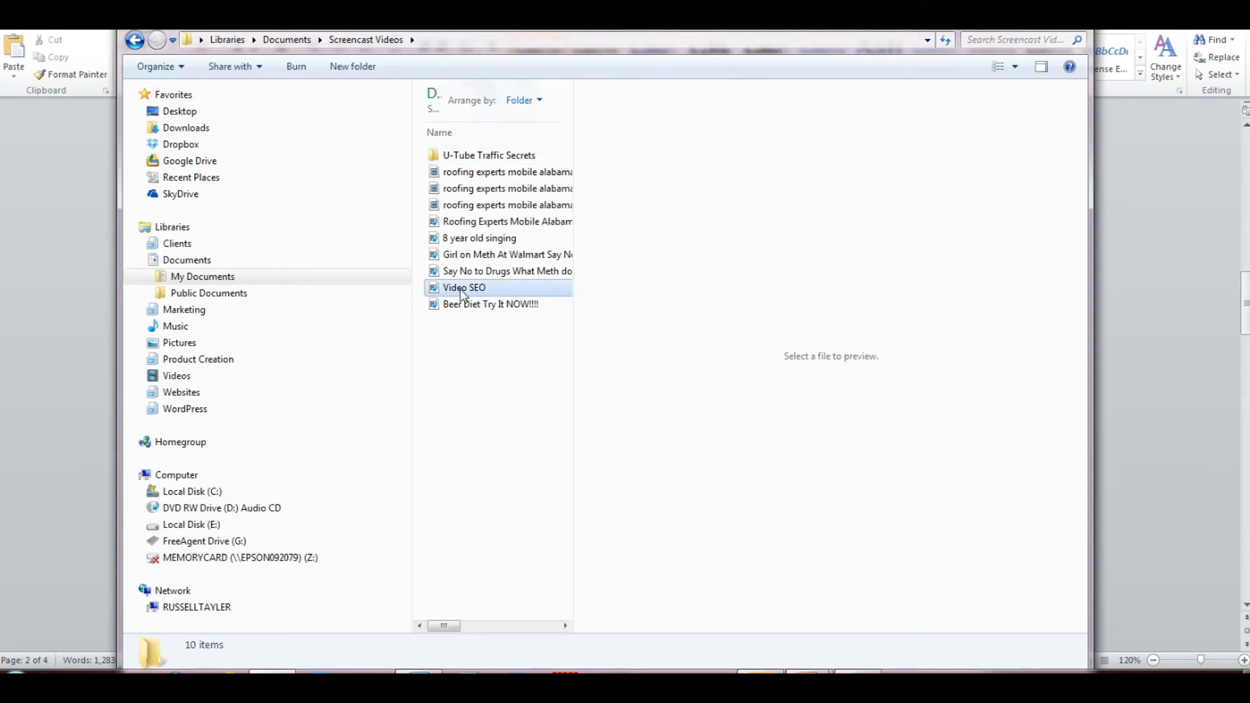
right_click(464, 286)
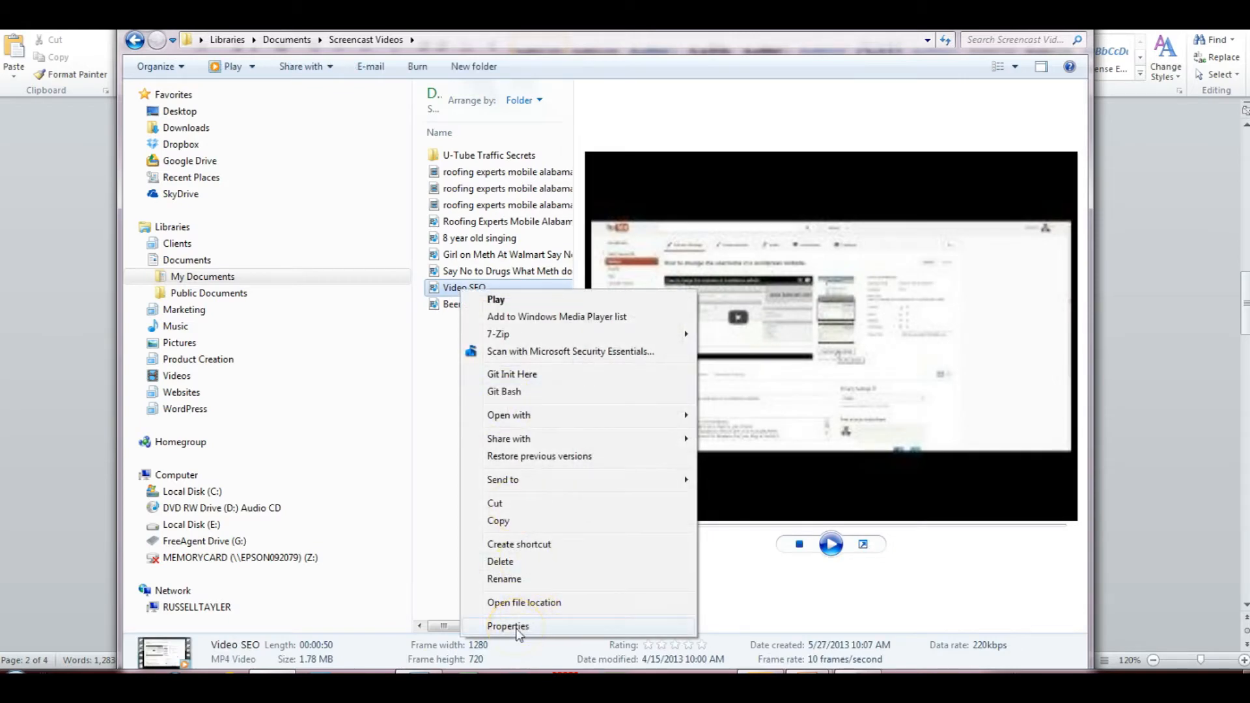
left_click(508, 626)
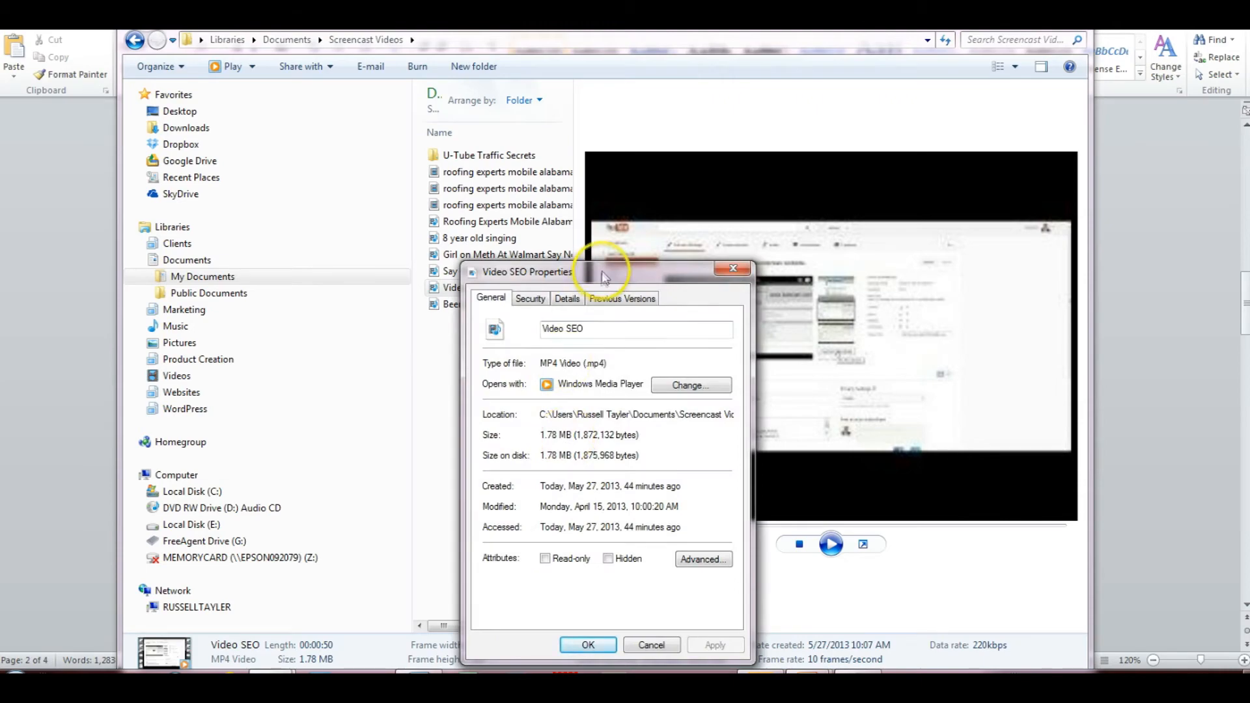
left_click_drag(602, 272, 1022, 125)
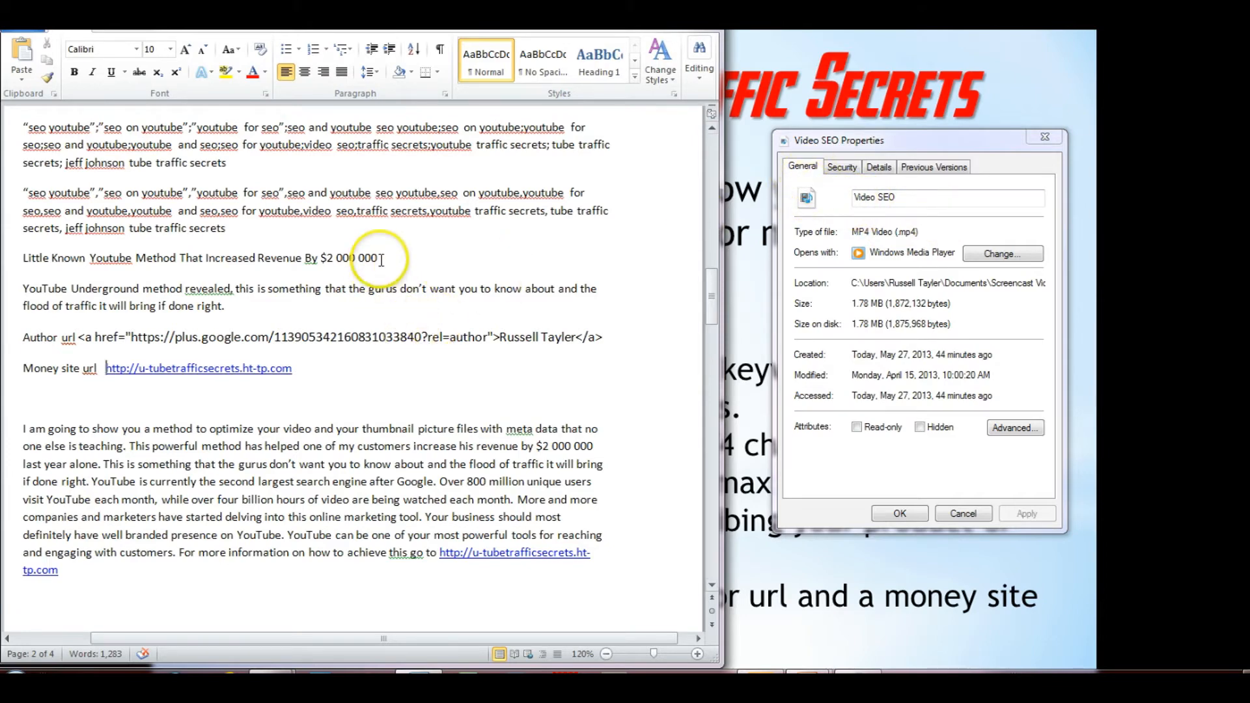
Step: Rename the file to the revenue headline from the notes and paste it as the Details Title
triple_click(199, 258)
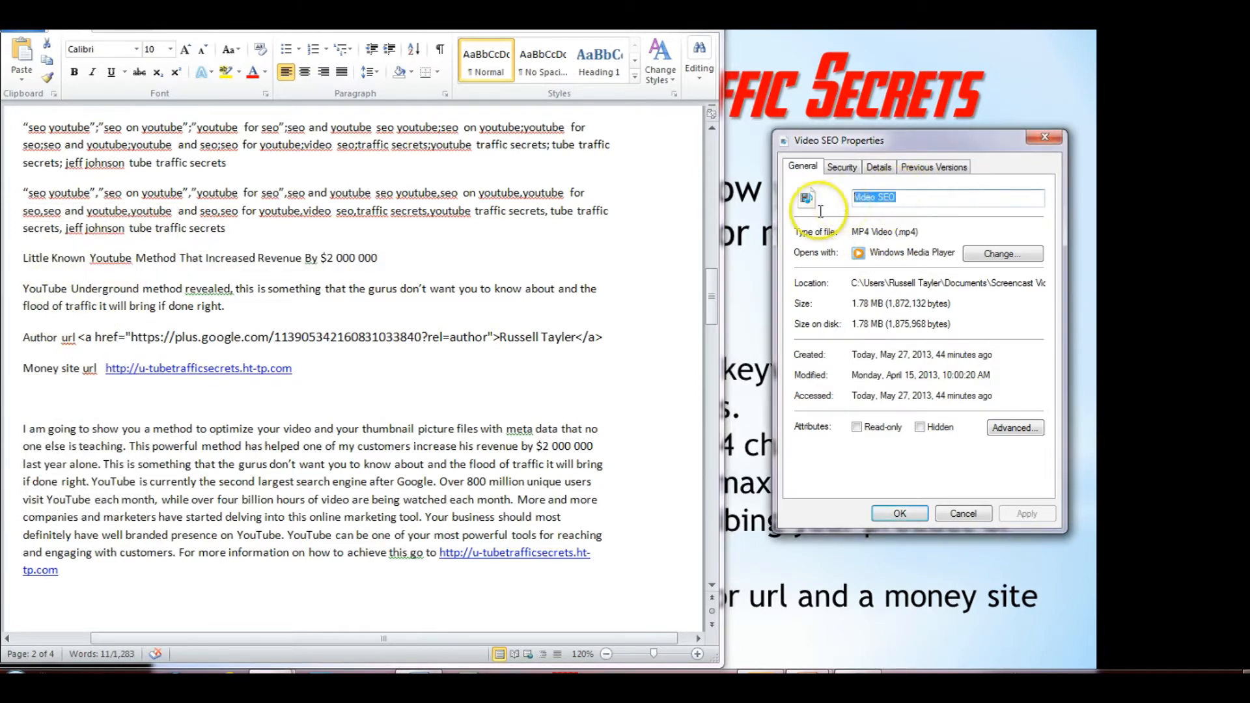
right_click(917, 196)
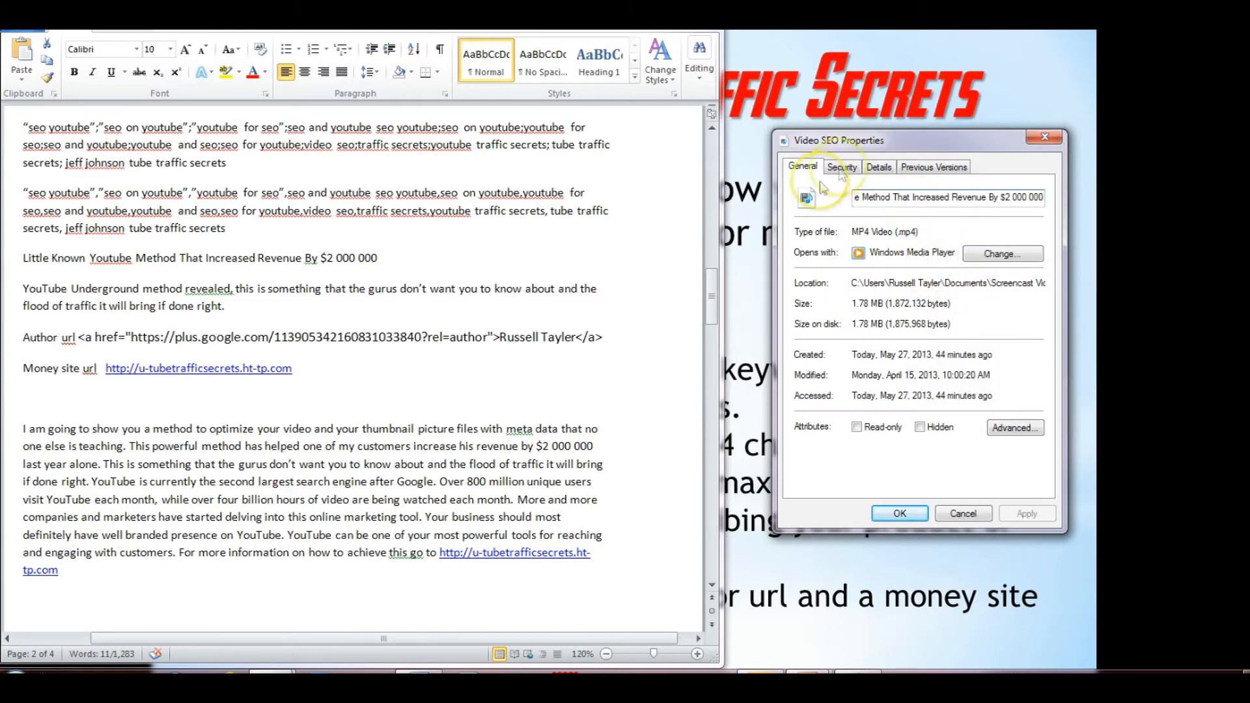
left_click(878, 167)
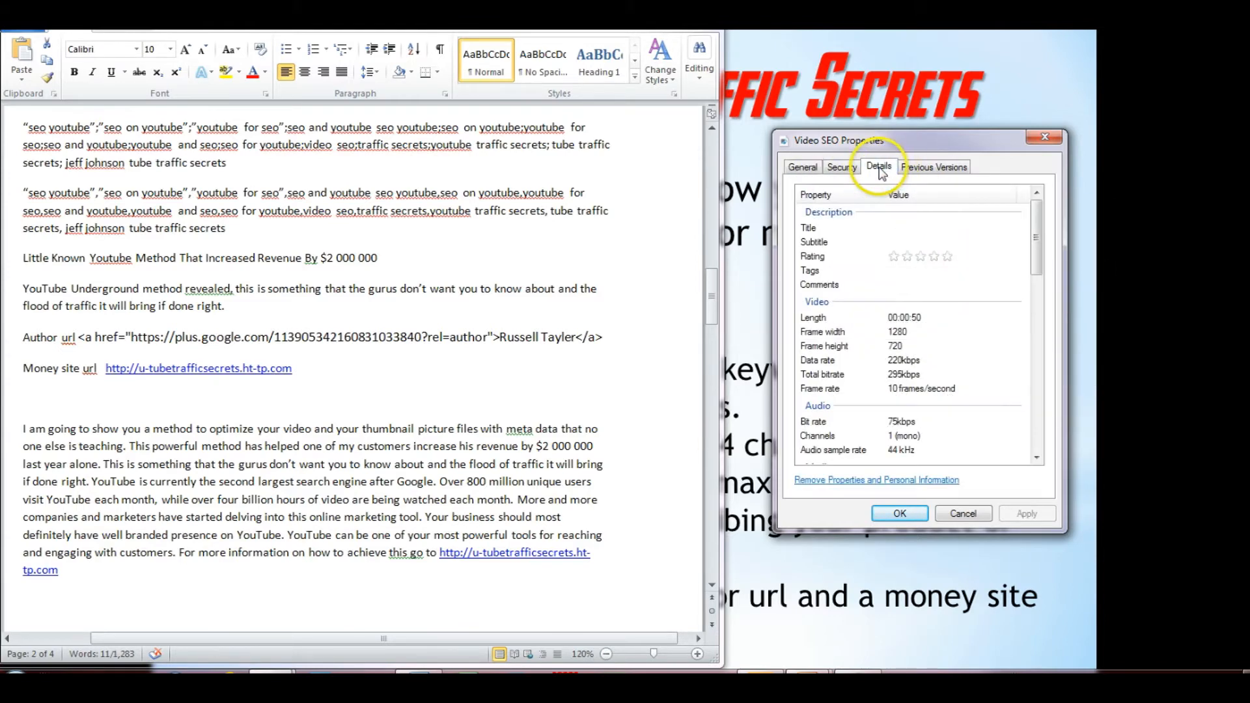
left_click(940, 227)
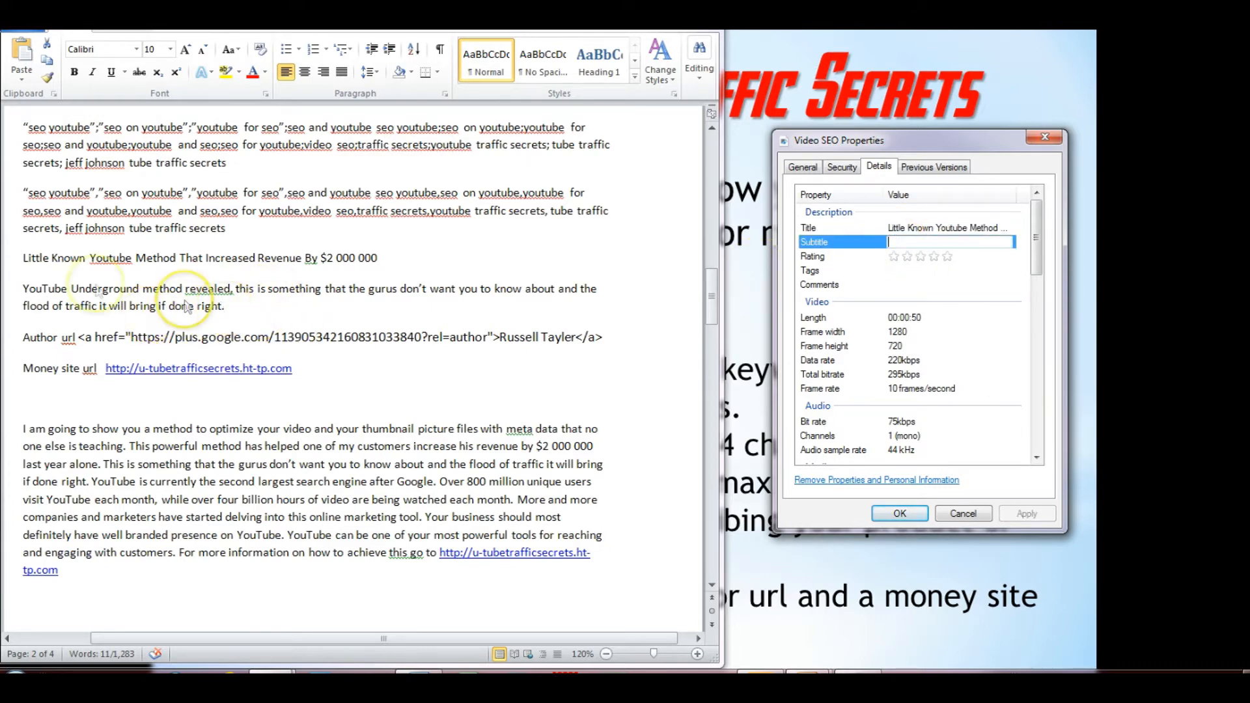
Step: Paste the YouTube Underground description as the Subtitle and confirm with OK
triple_click(200, 258)
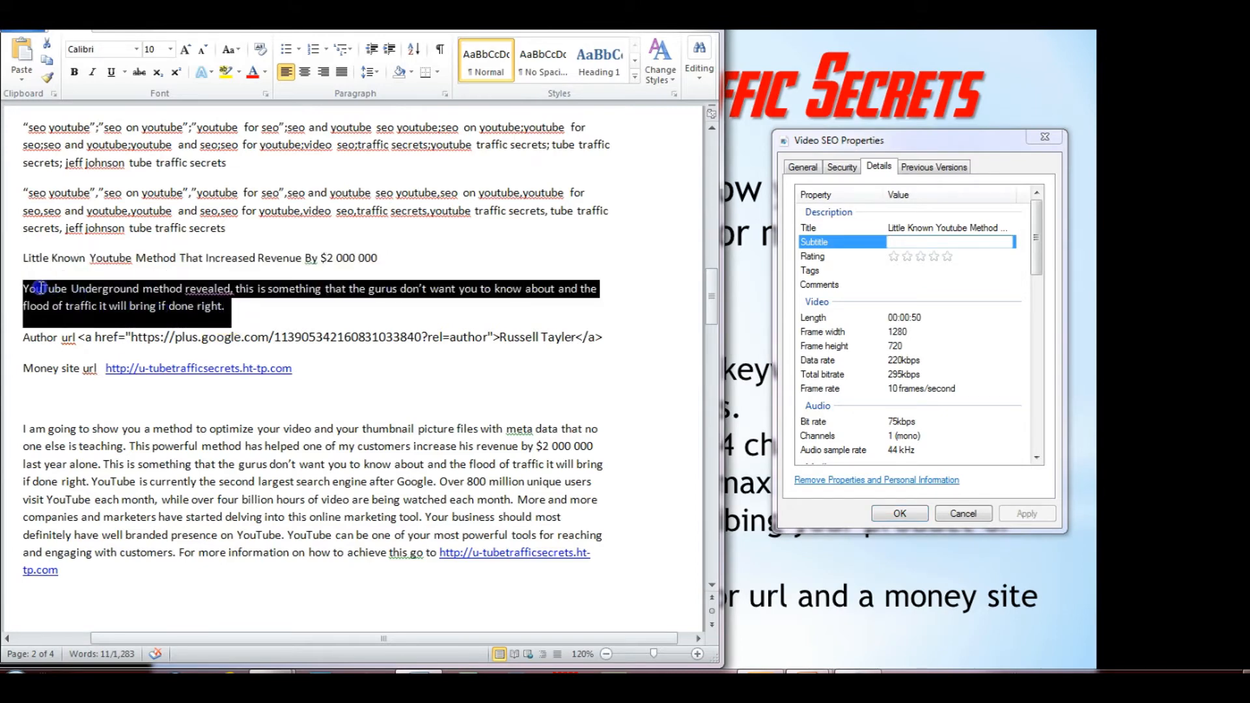
right_click(120, 304)
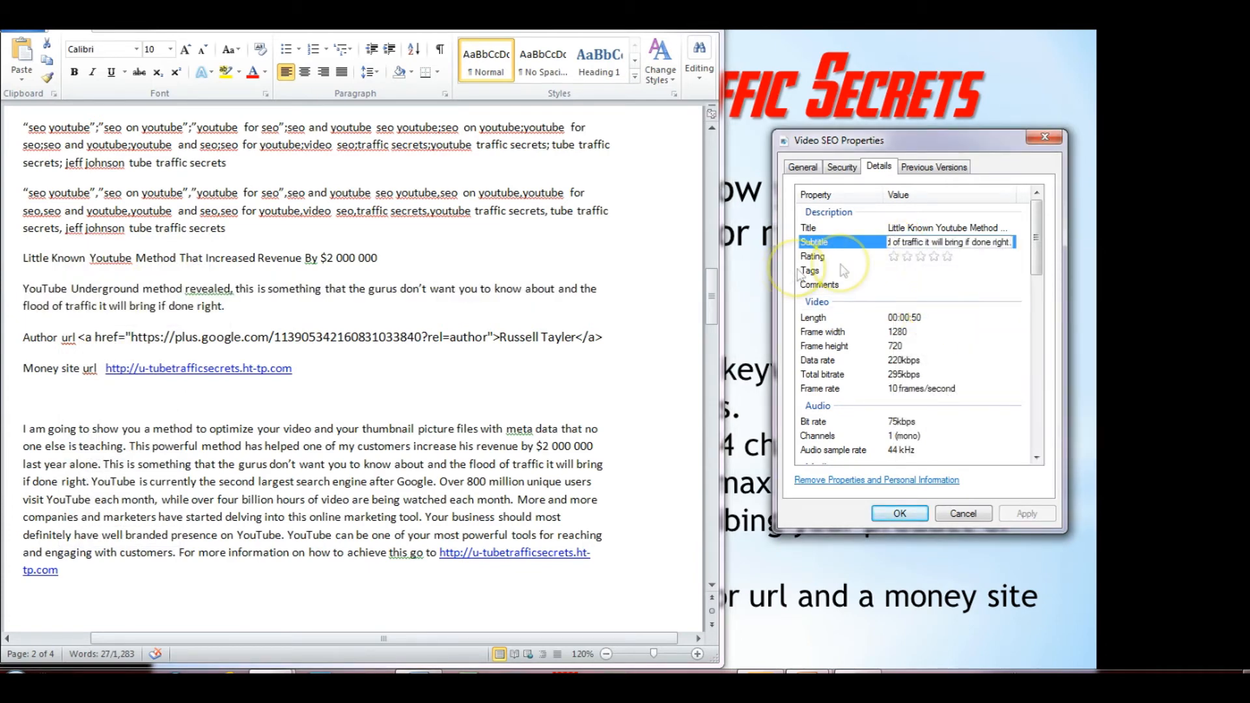
left_click(935, 257)
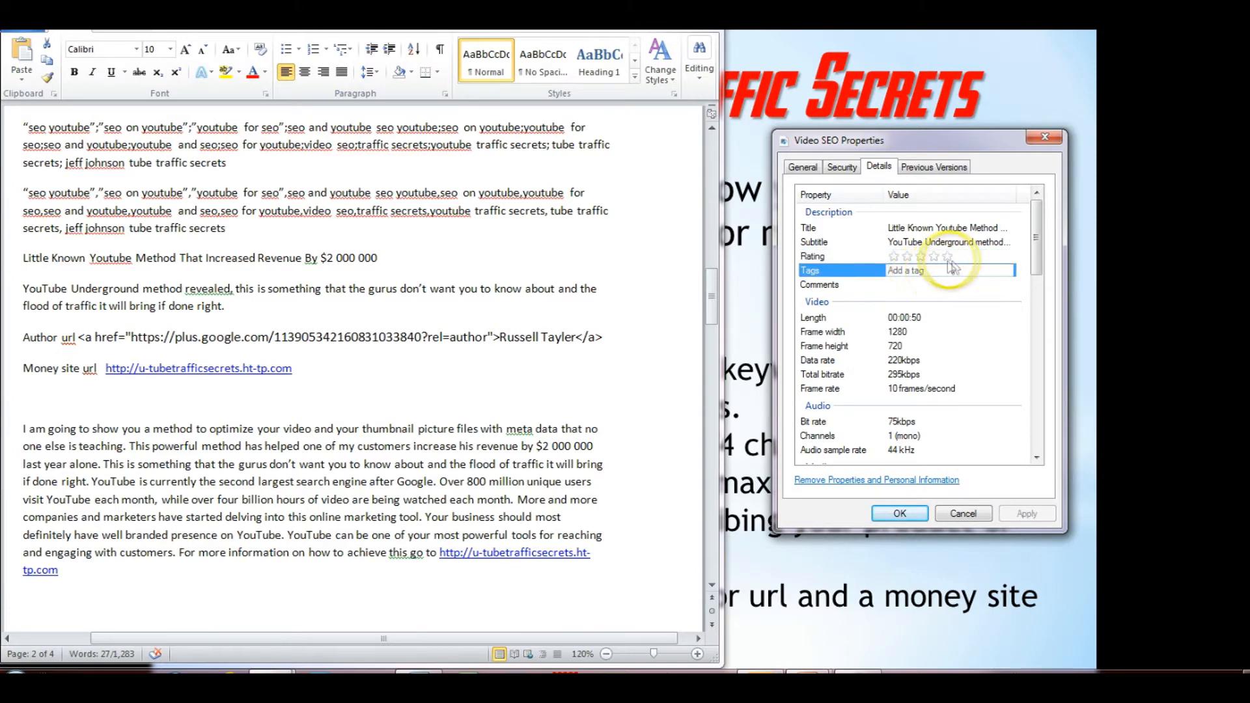
left_click(948, 257)
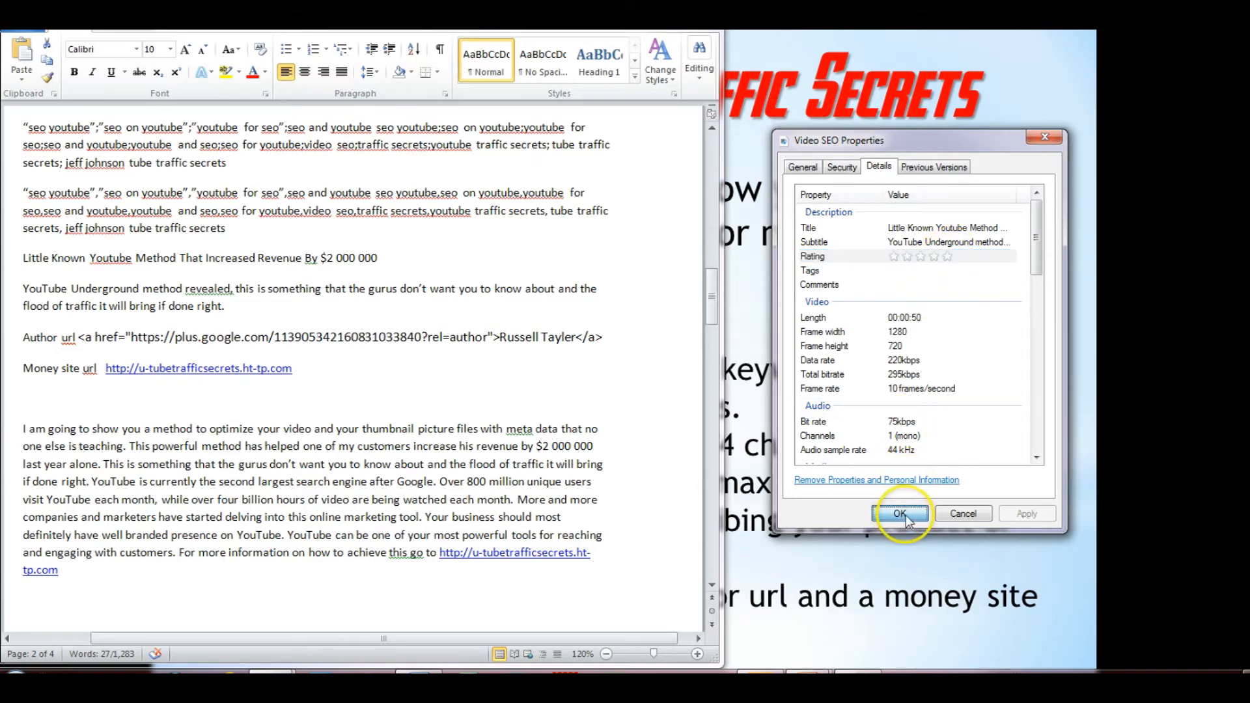
left_click(900, 513)
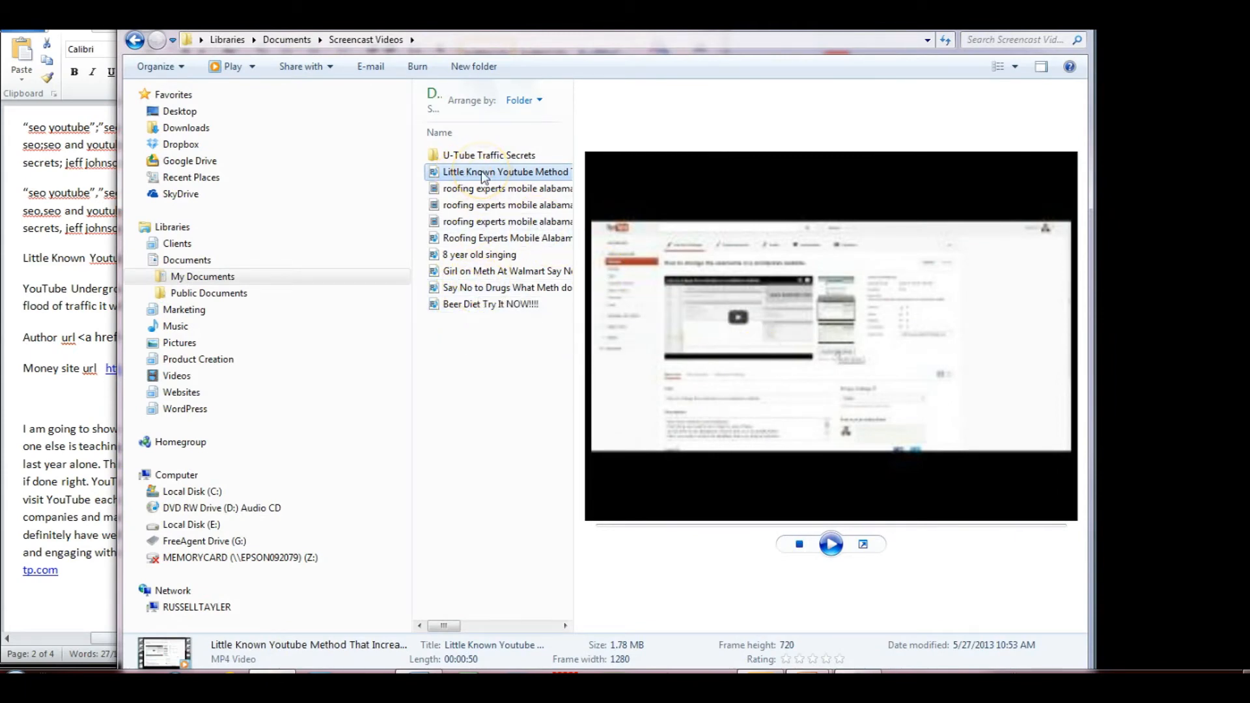
Step: Reopen the renamed video's Details properties and set its Rating to five stars
right_click(505, 172)
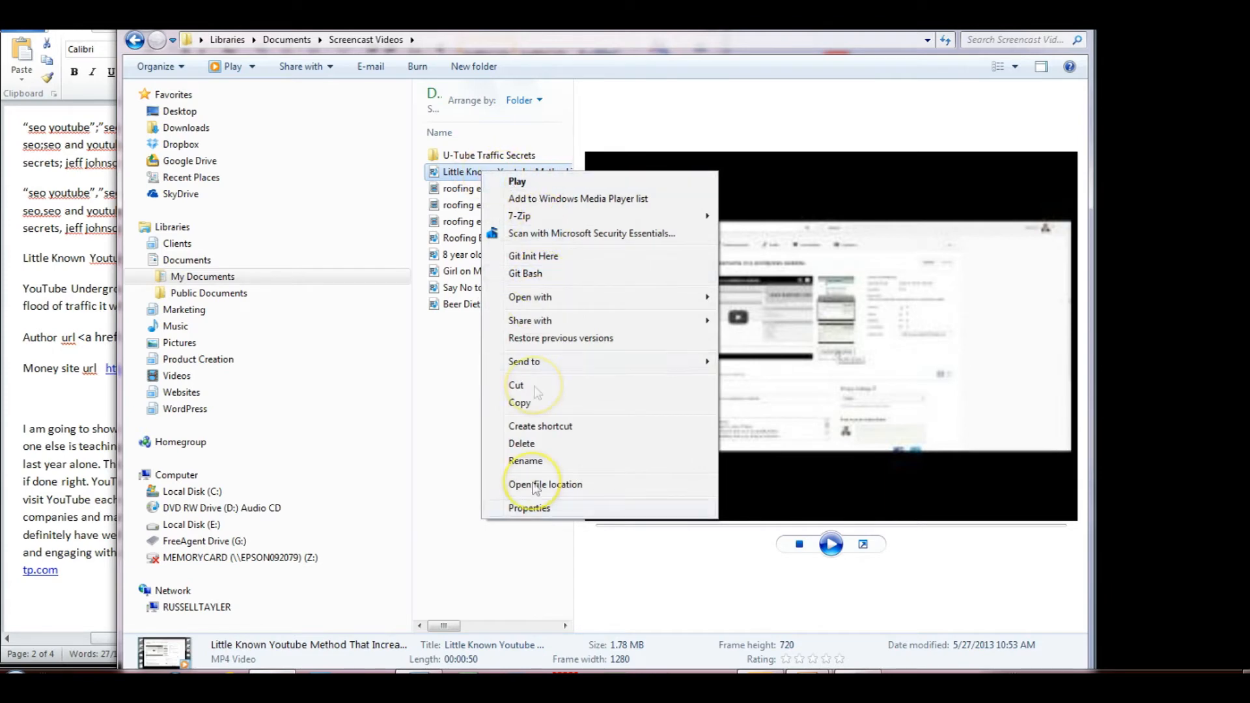
left_click(529, 508)
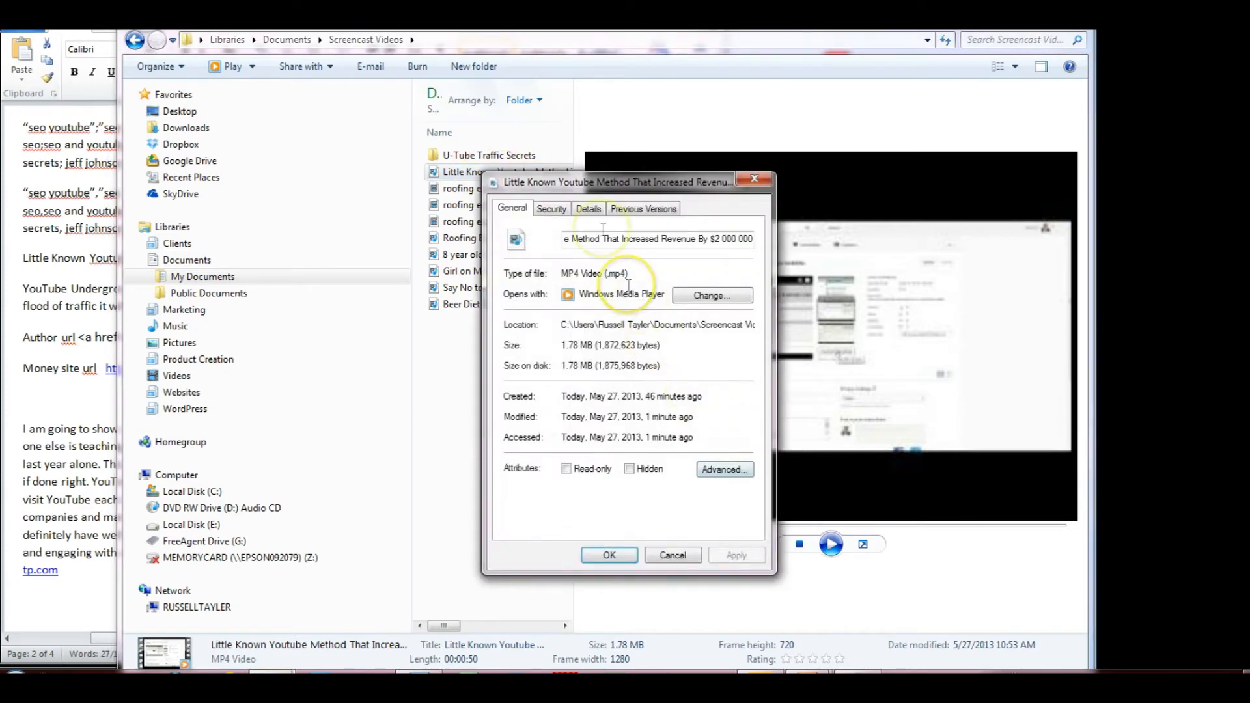
left_click(587, 208)
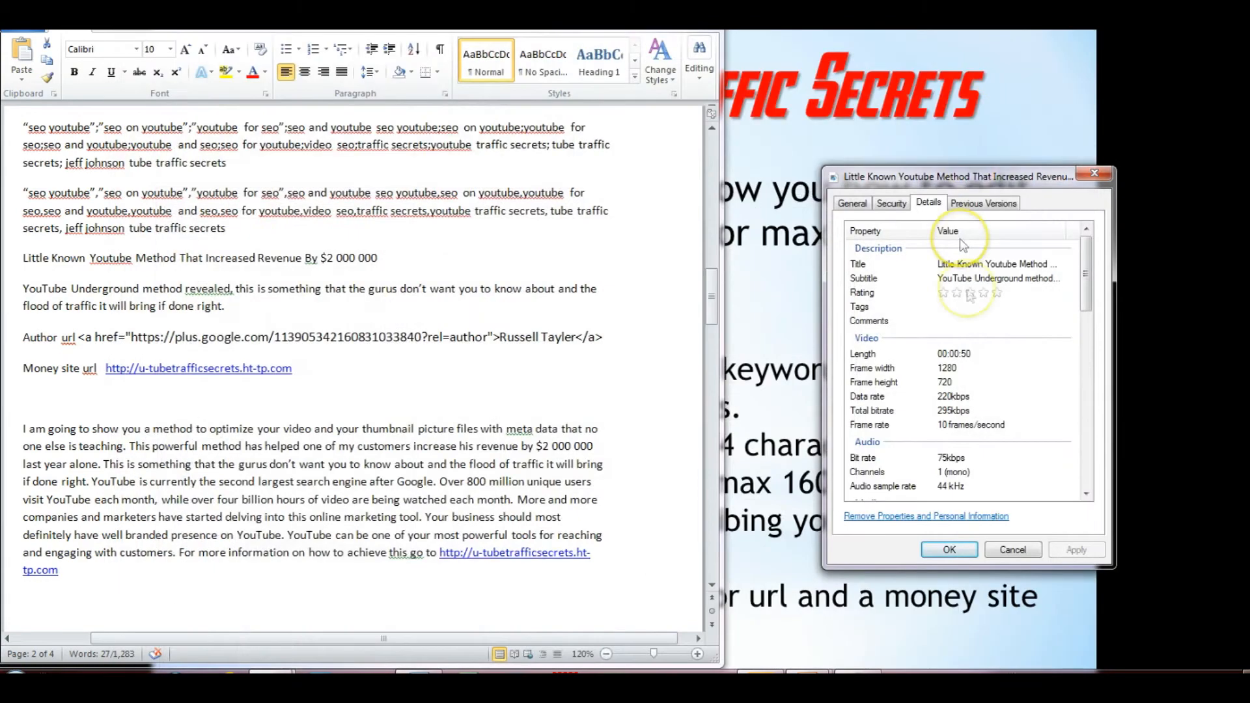
left_click(997, 293)
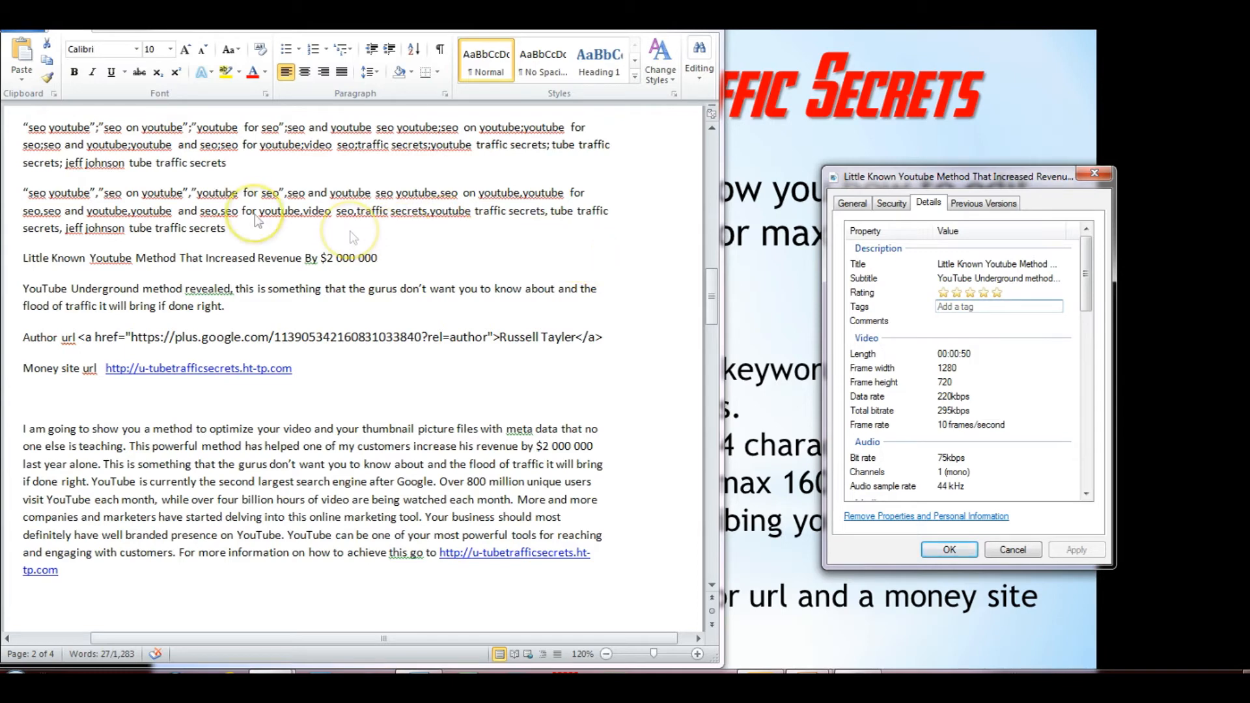
mouse_move(299, 236)
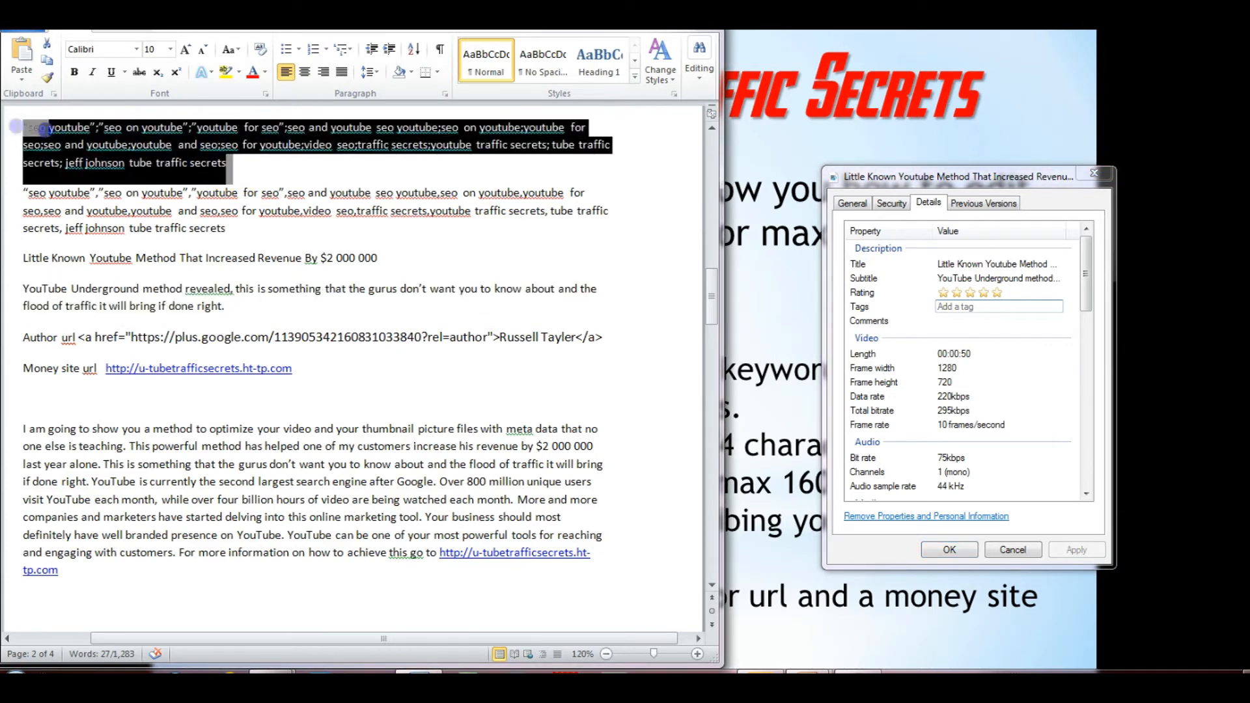
Step: Paste the SEO keywords into Tags and the promotional description paragraph into Comments
right_click(119, 162)
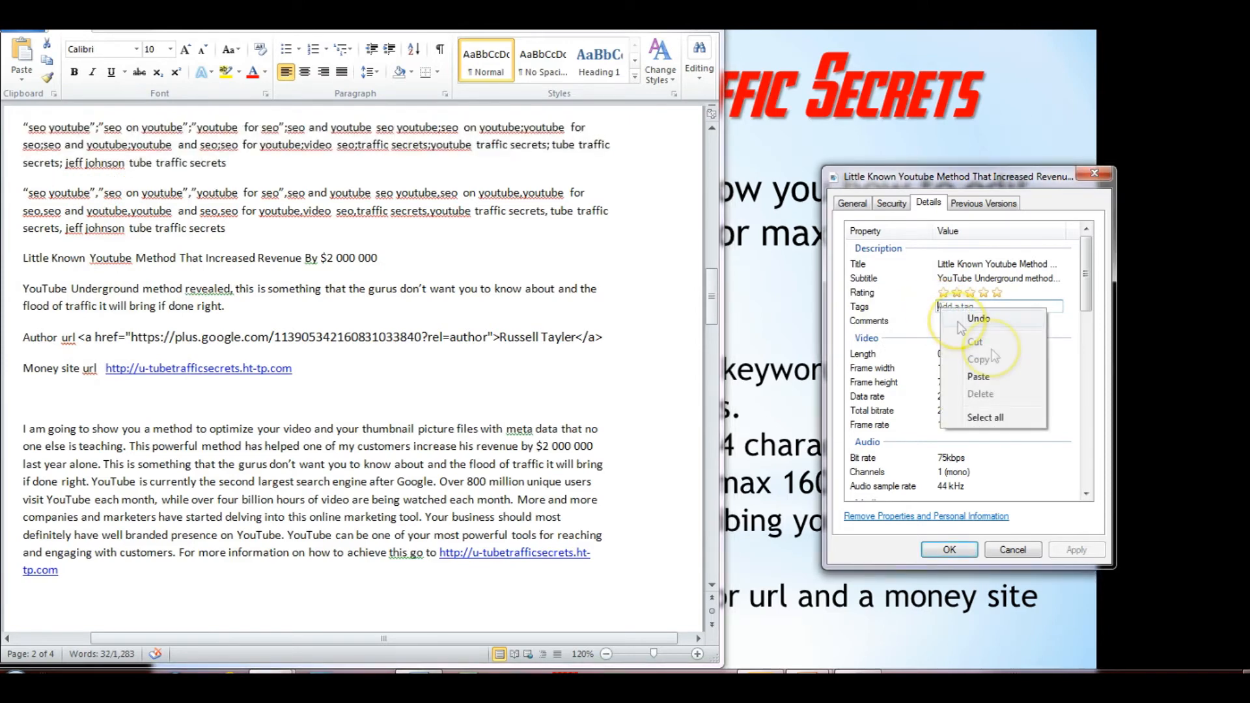
left_click(978, 375)
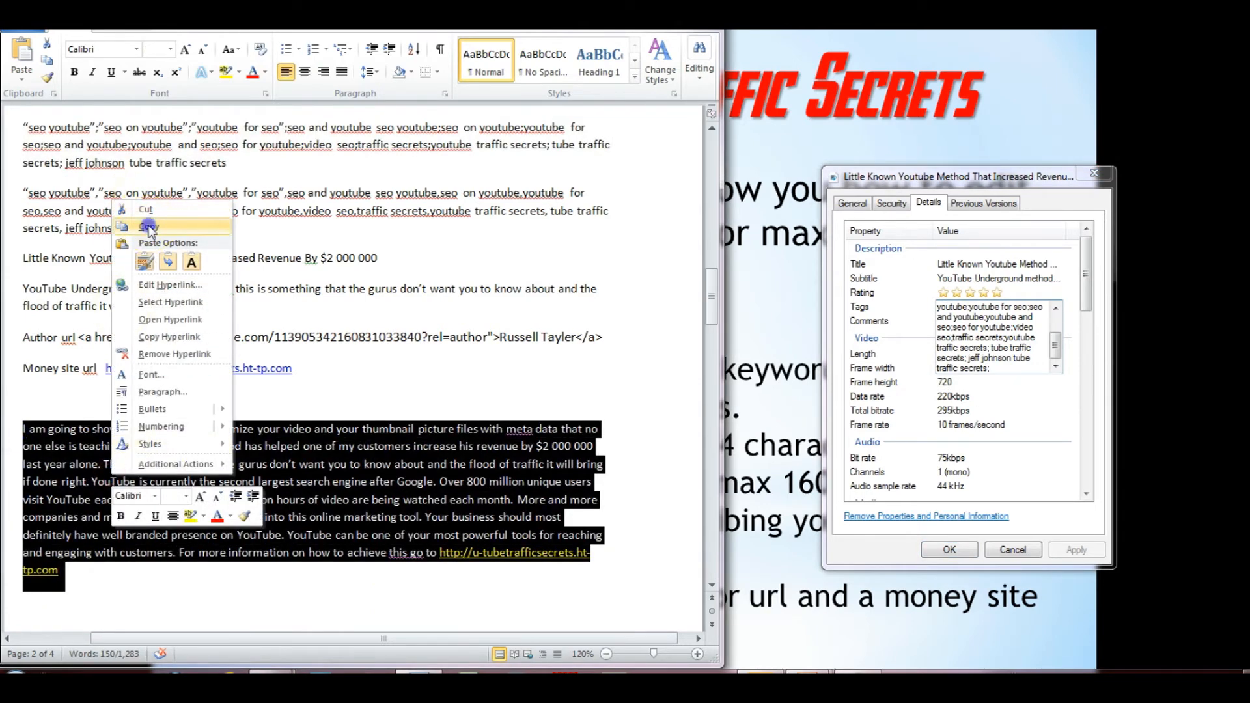
left_click(868, 320)
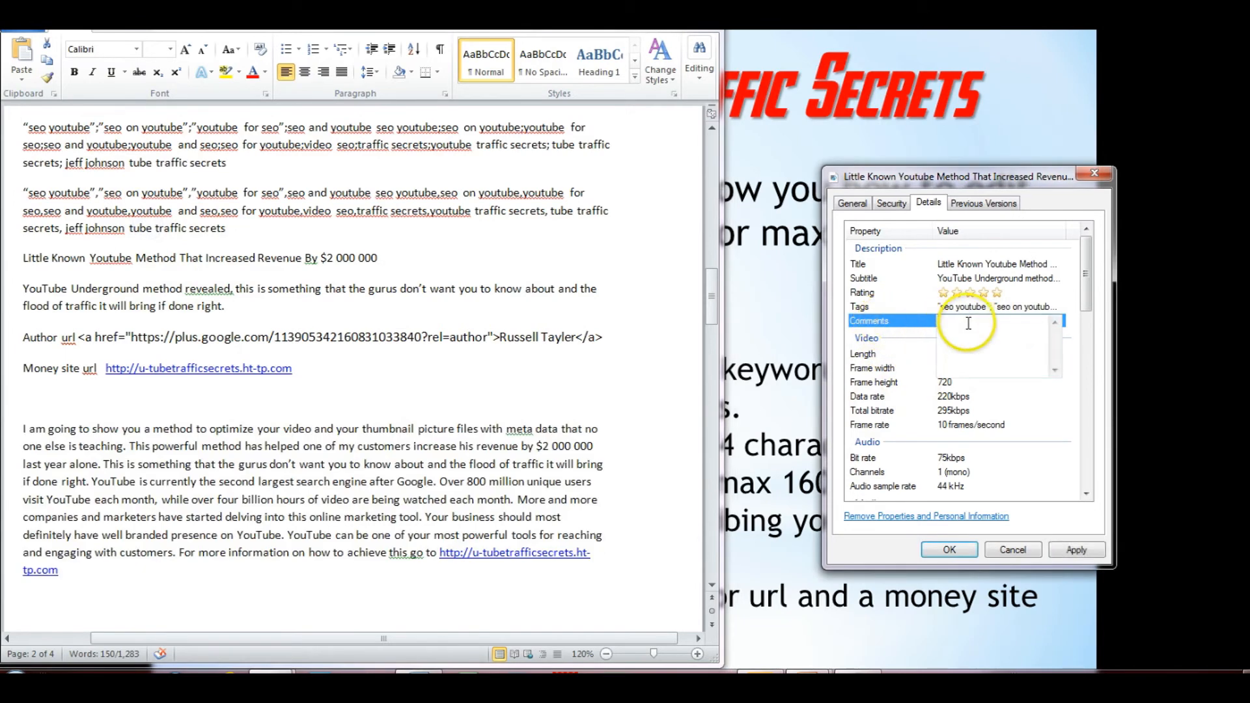
right_click(968, 323)
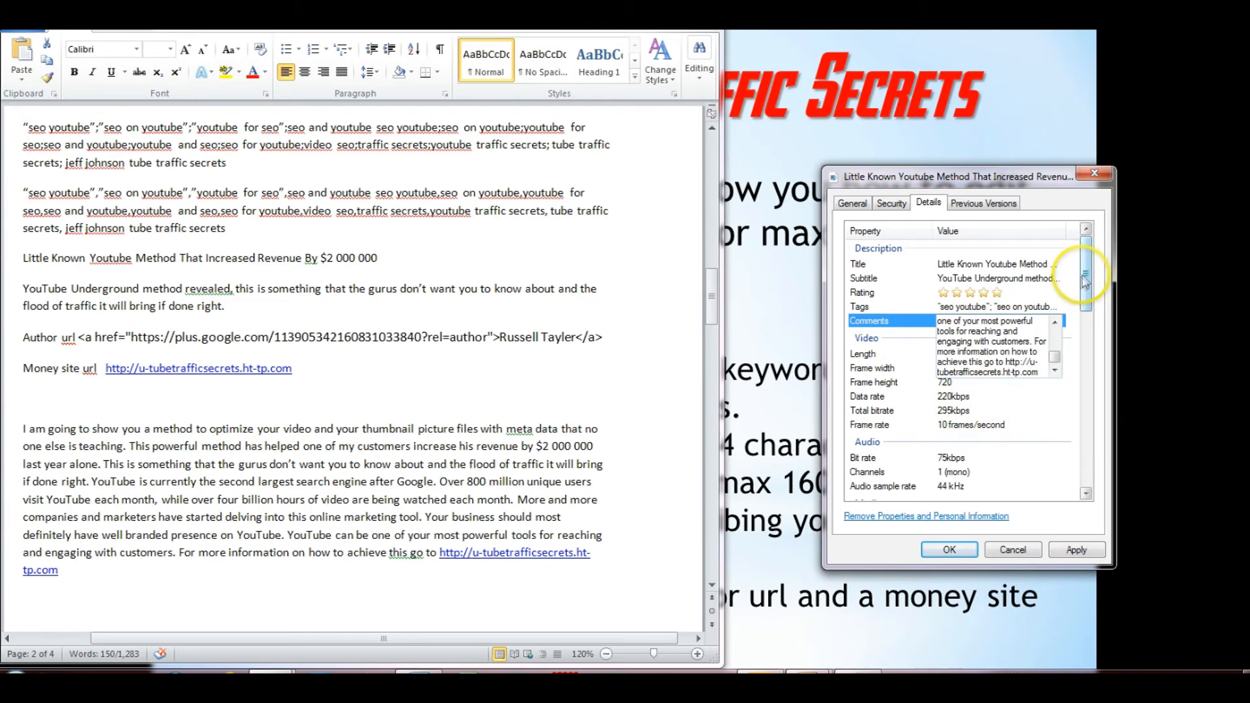
Step: Scroll to the Origin fields, passing Directors and Writers, and open Author URL for entry
scroll("down", 3)
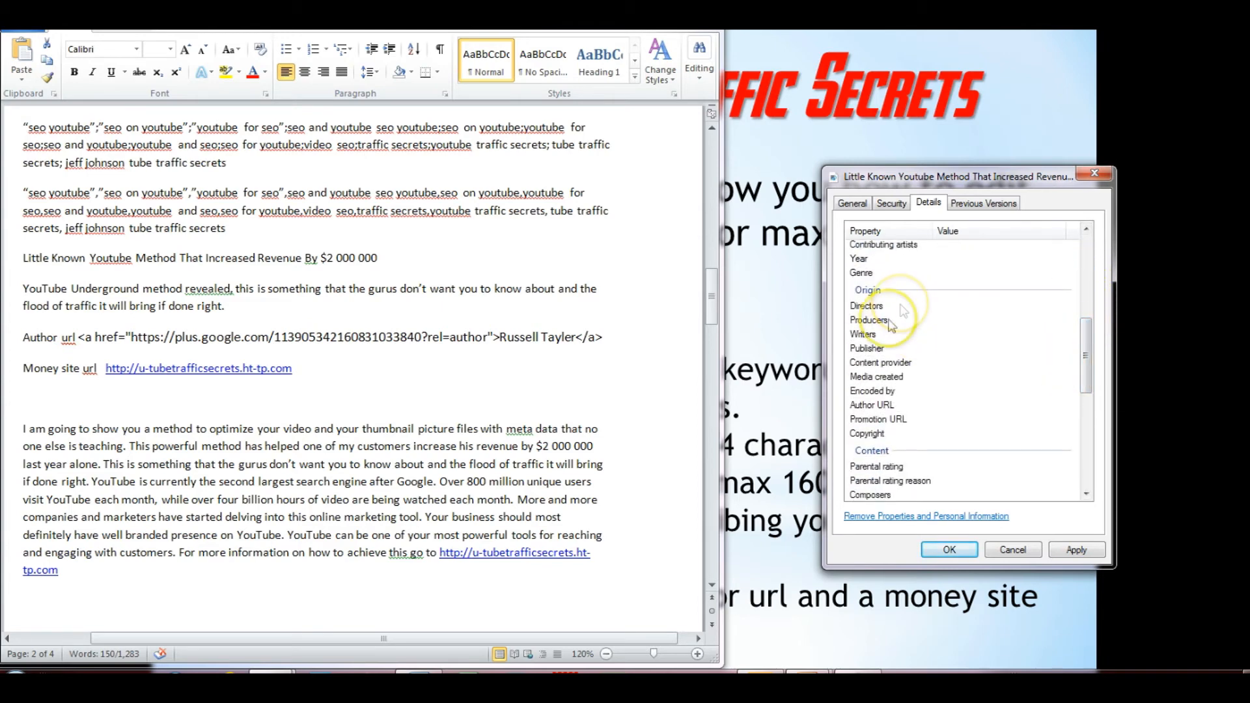
left_click(996, 305)
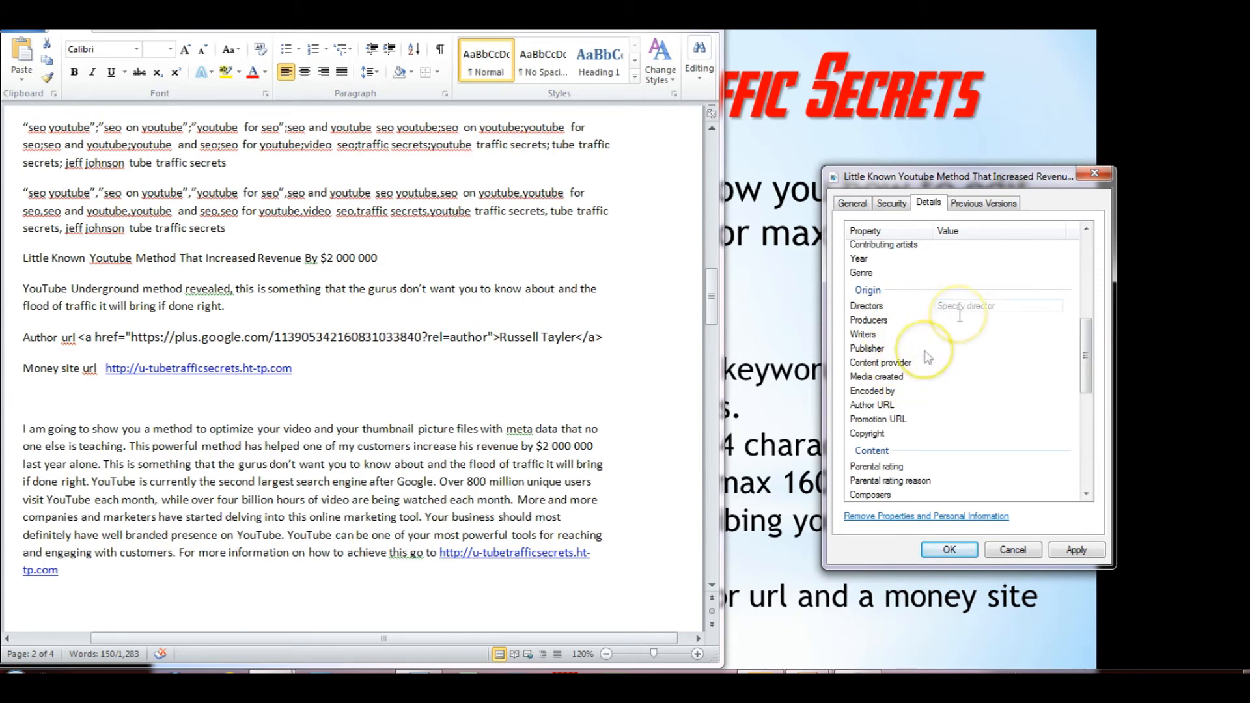
left_click(996, 305)
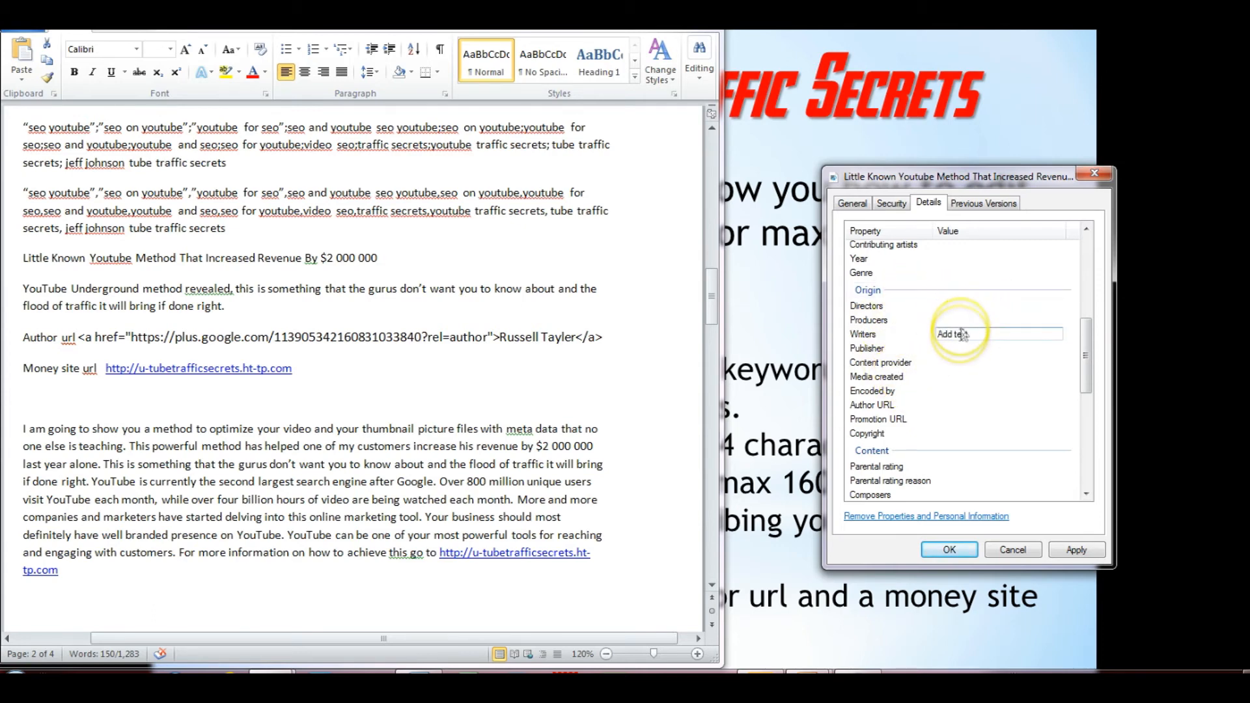
left_click(957, 349)
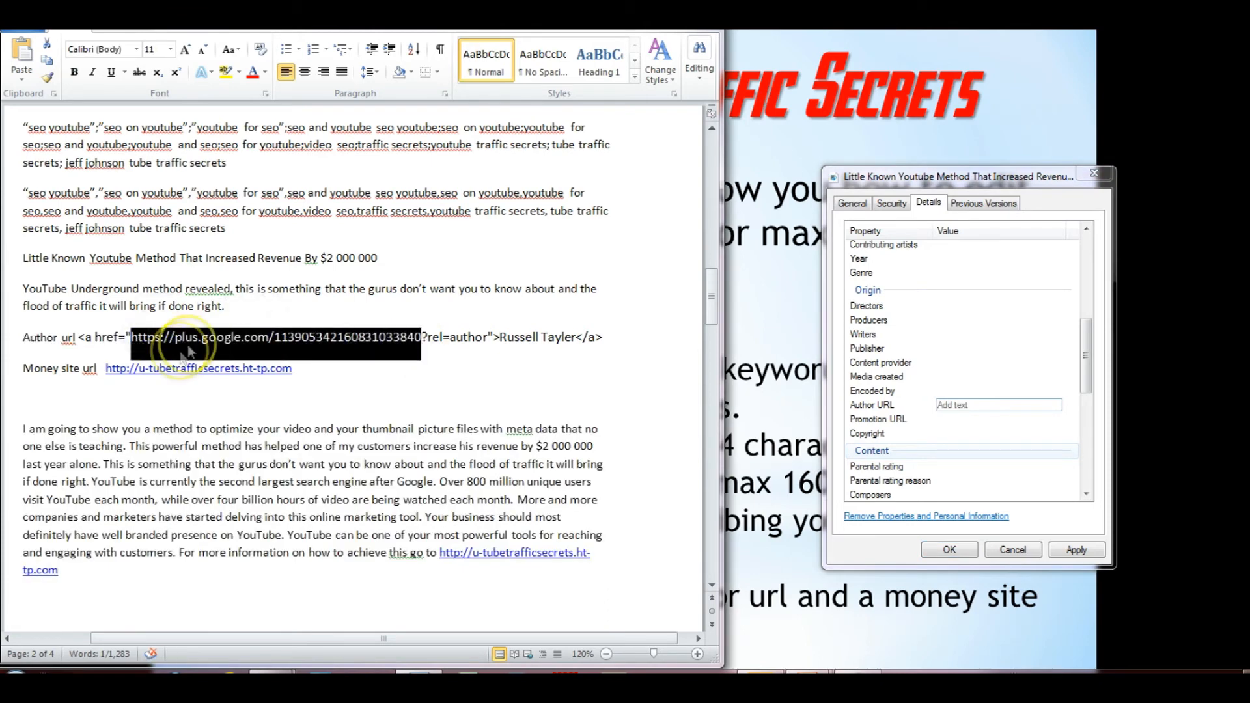
Step: Paste the Google profile link as Author URL and the money site as Promotion URL, then save with OK
right_click(188, 350)
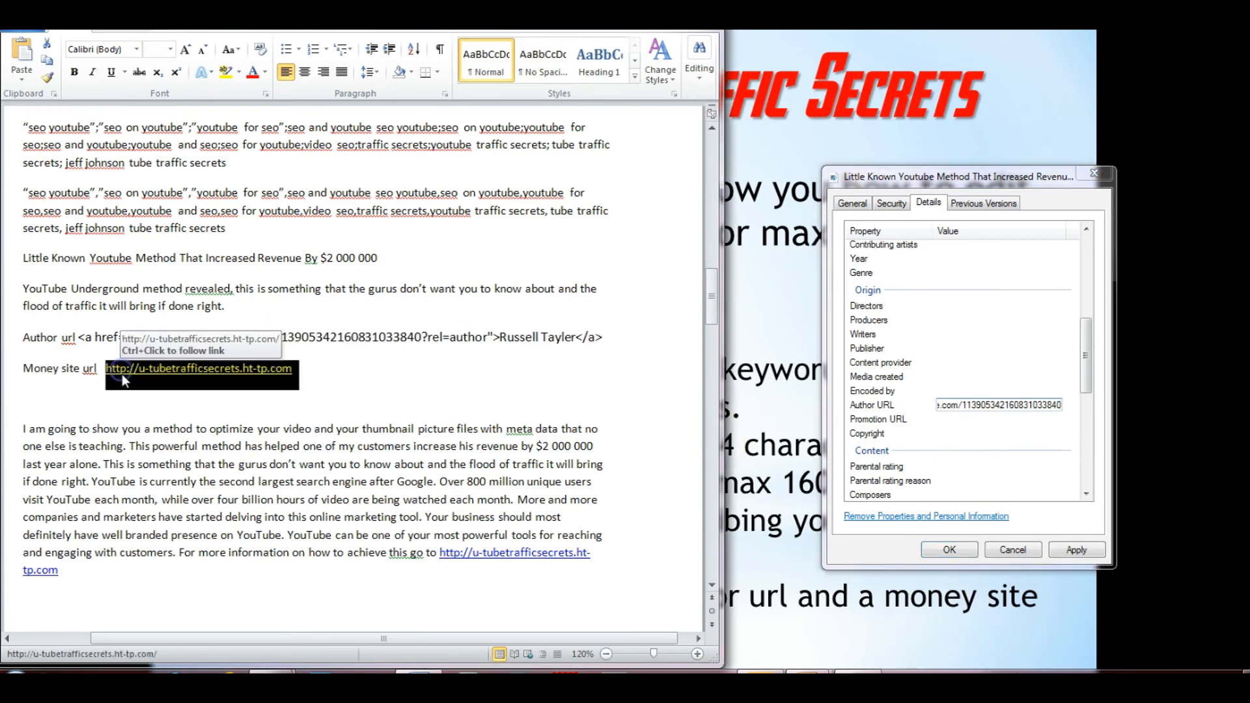
right_click(201, 369)
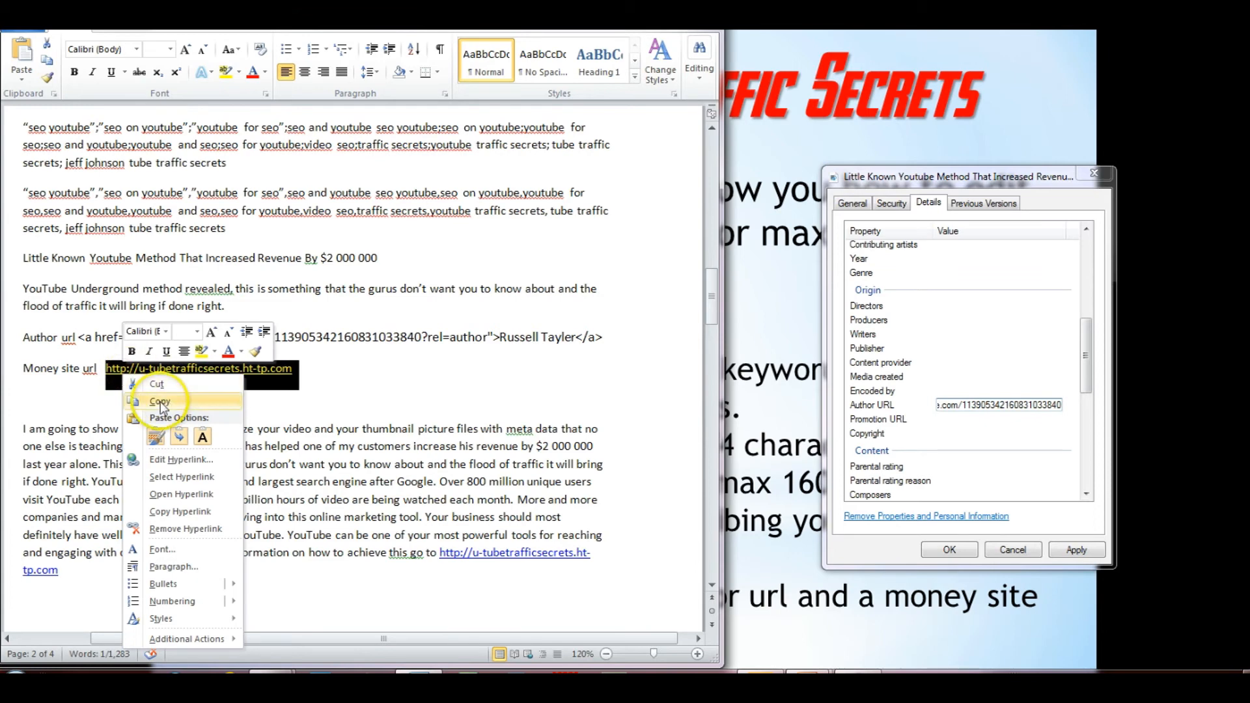
left_click(159, 400)
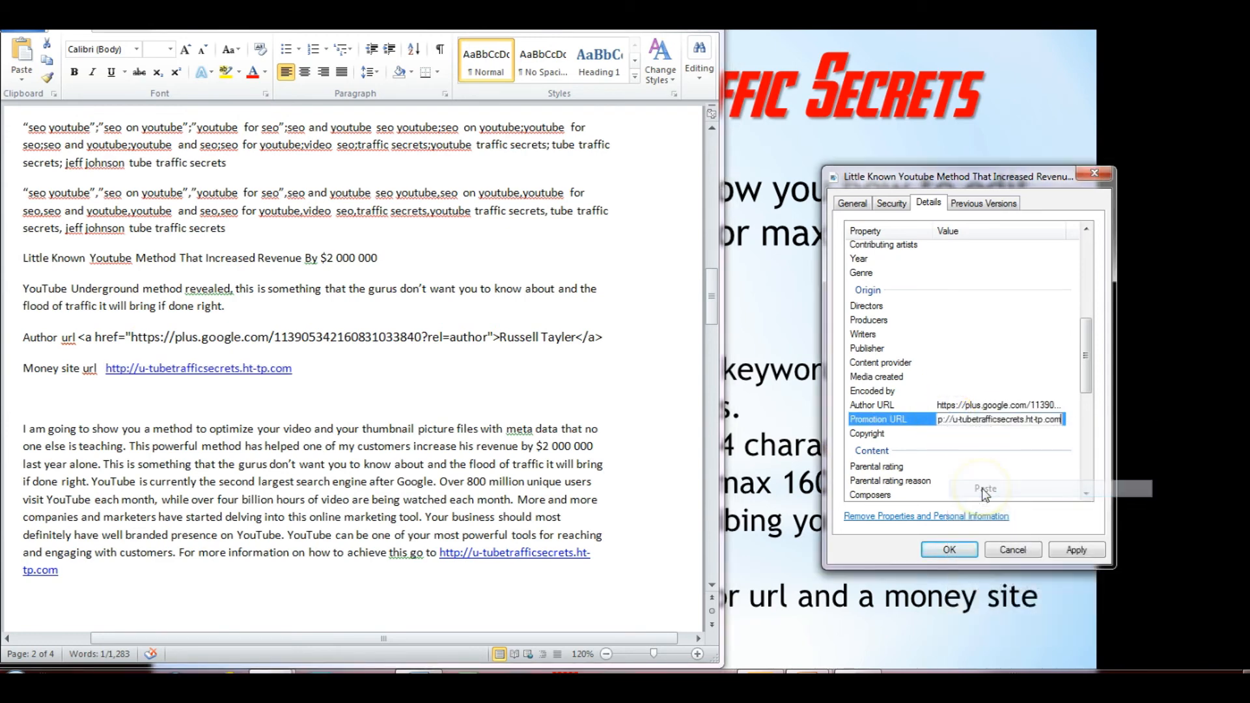
left_click(1076, 549)
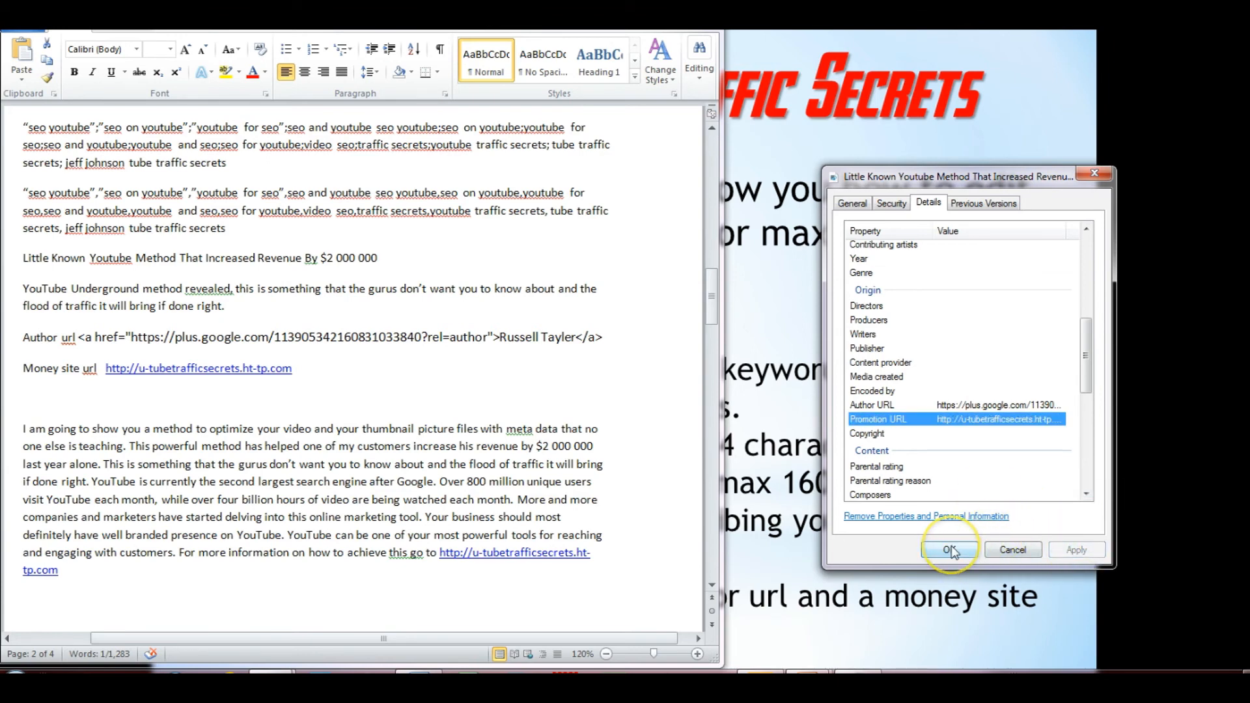
left_click(948, 550)
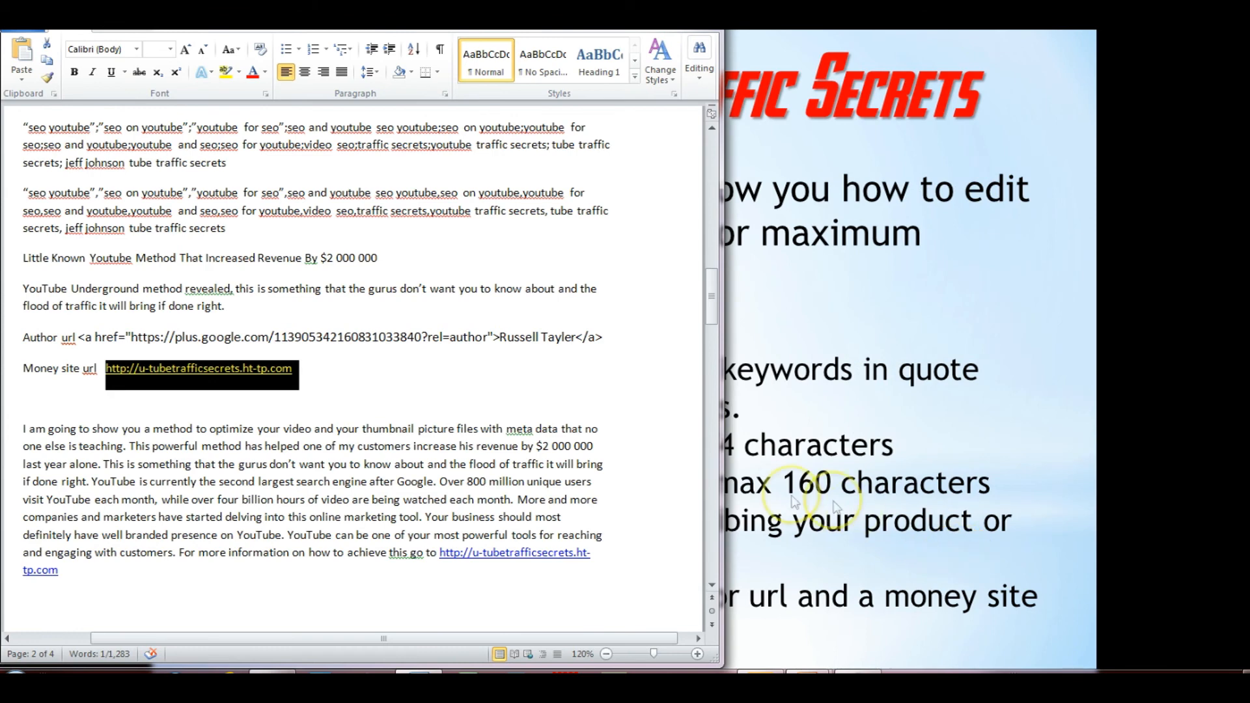